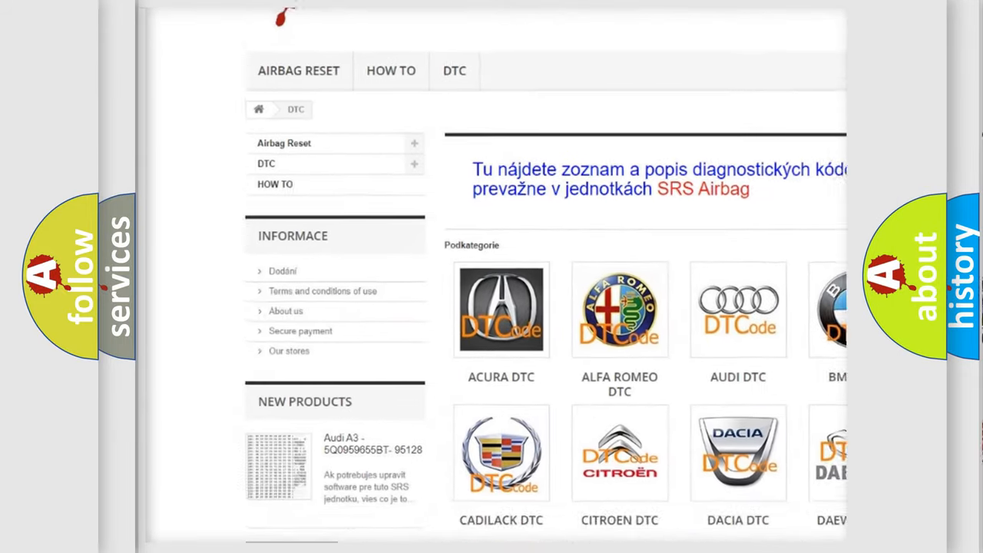
pyautogui.scroll(-3)
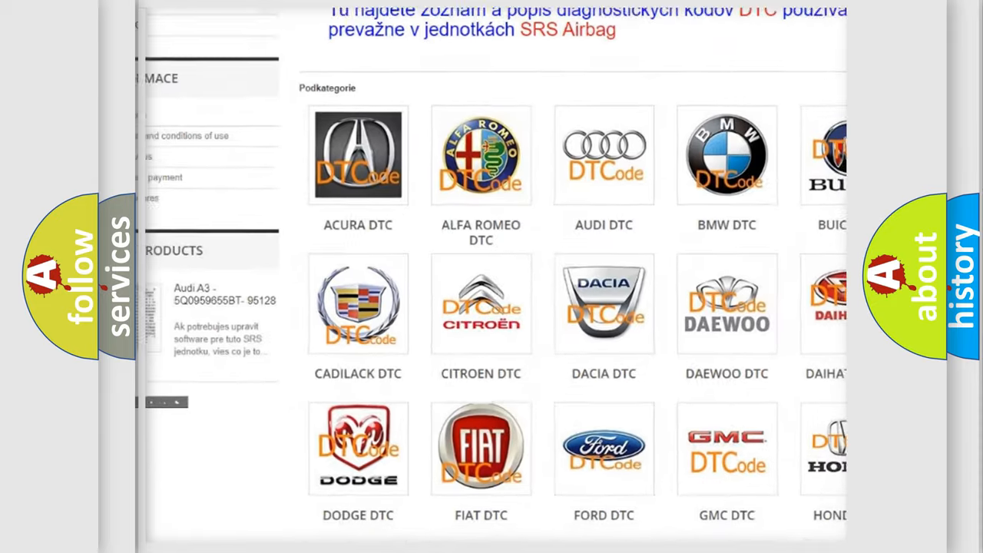
pyautogui.scroll(-3)
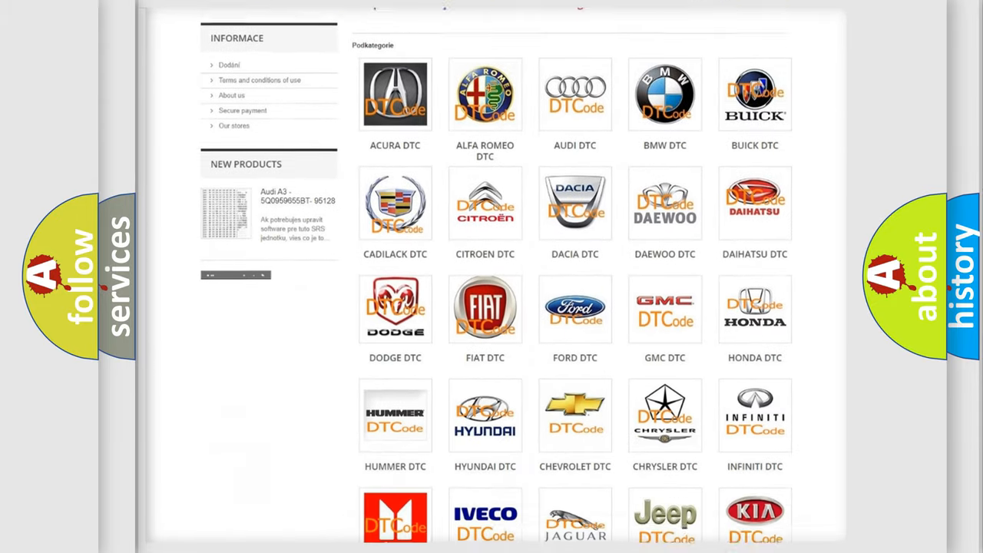
pyautogui.scroll(-3)
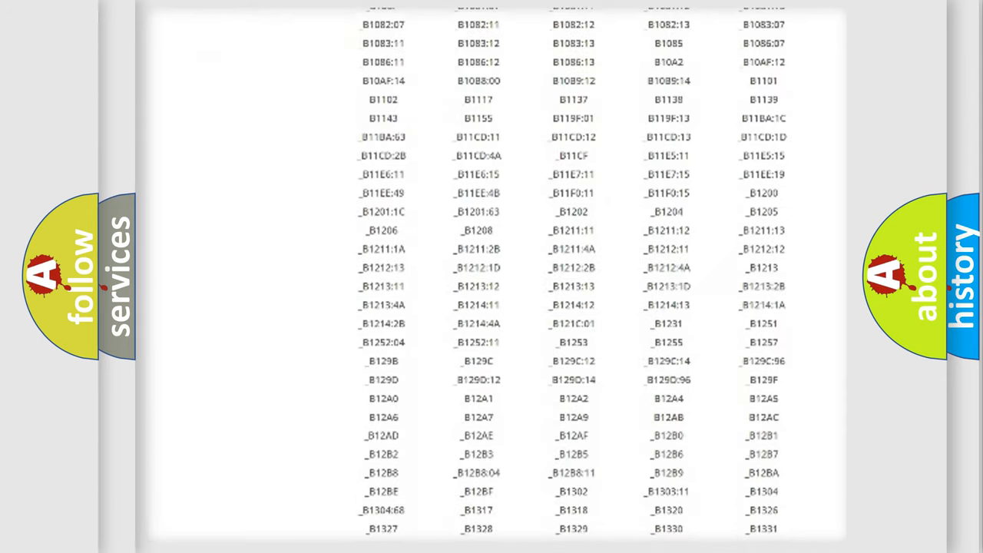
pyautogui.scroll(-3)
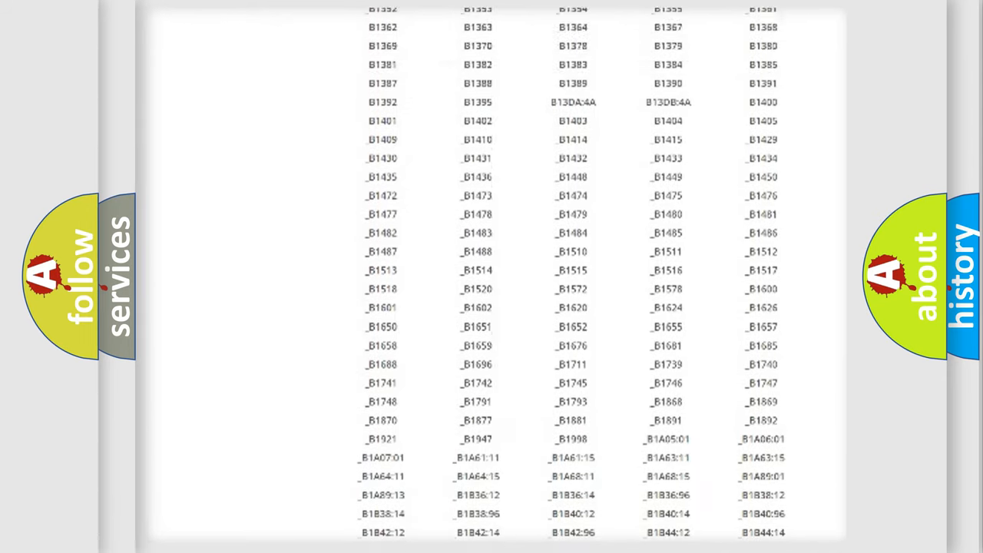